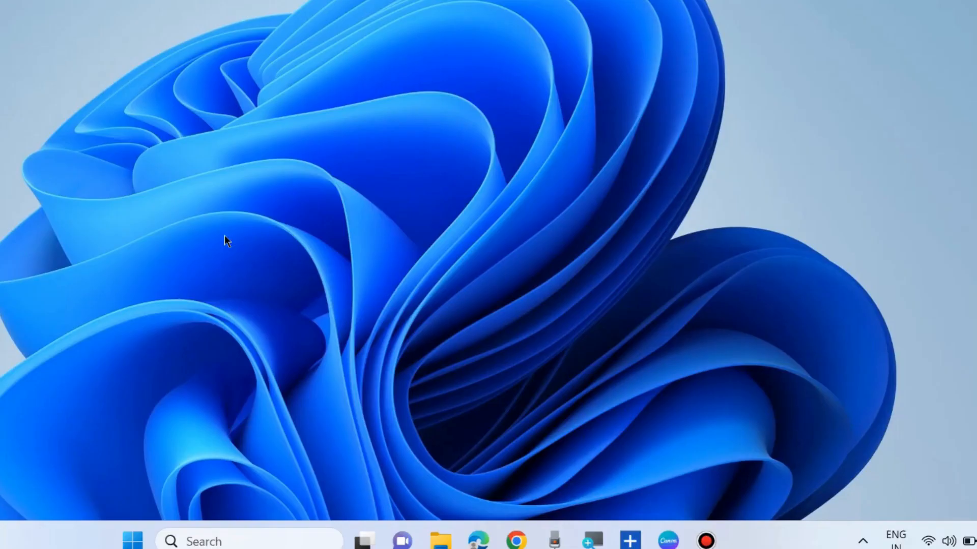
mouse_move(91, 540)
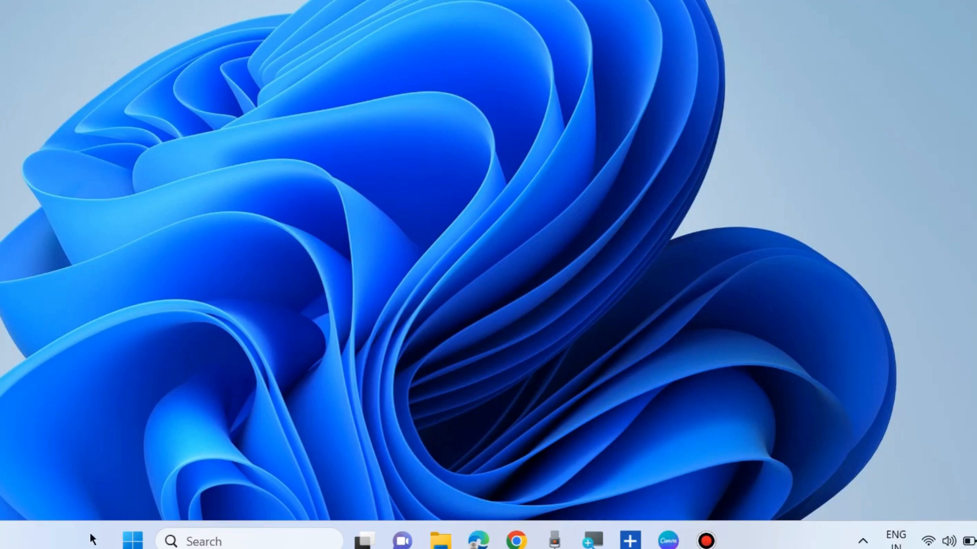
Search Windows for 'serv' and launch the Services app from the results
left_click(133, 540)
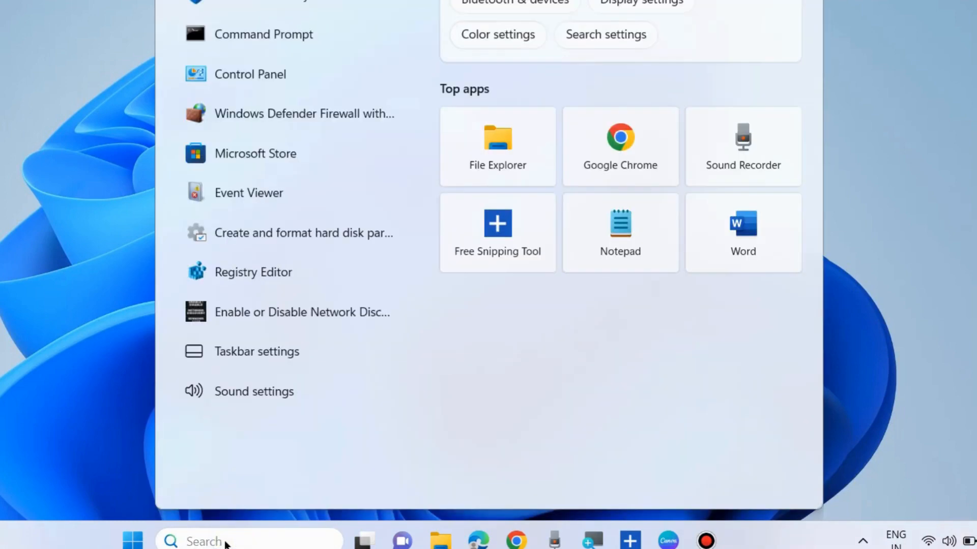
type("serv")
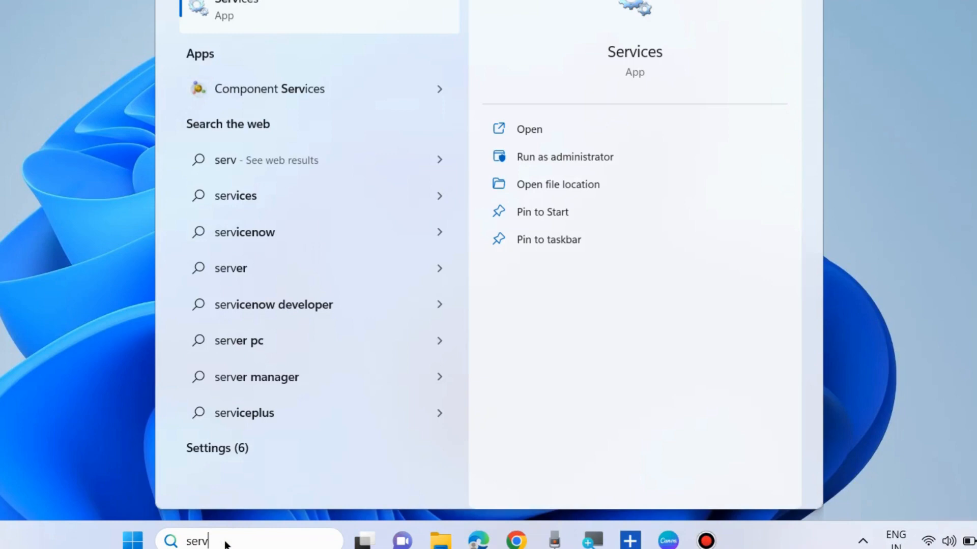
left_click(529, 129)
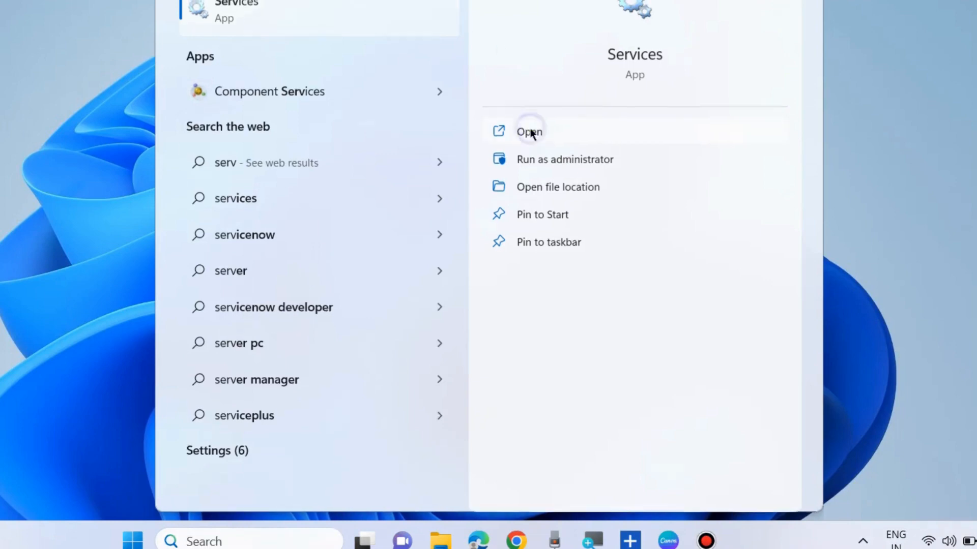
Bring up the Services console and browse the local services list around Security Center and Server
left_click(529, 132)
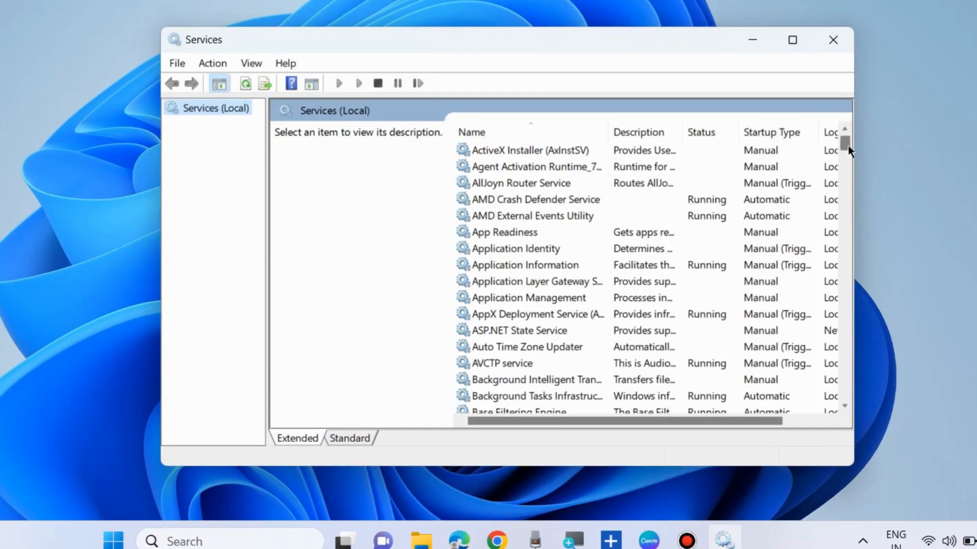
scroll("down", 3)
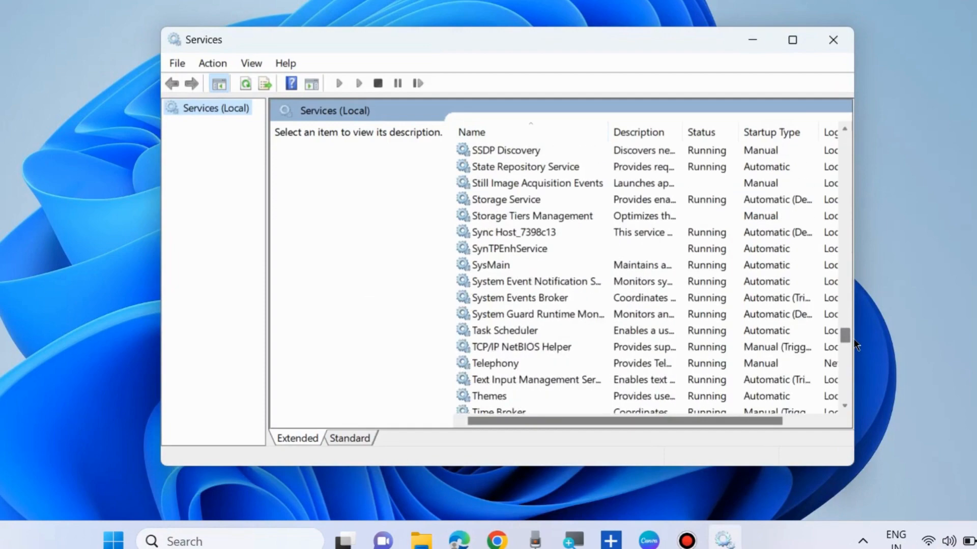
scroll("up", 3)
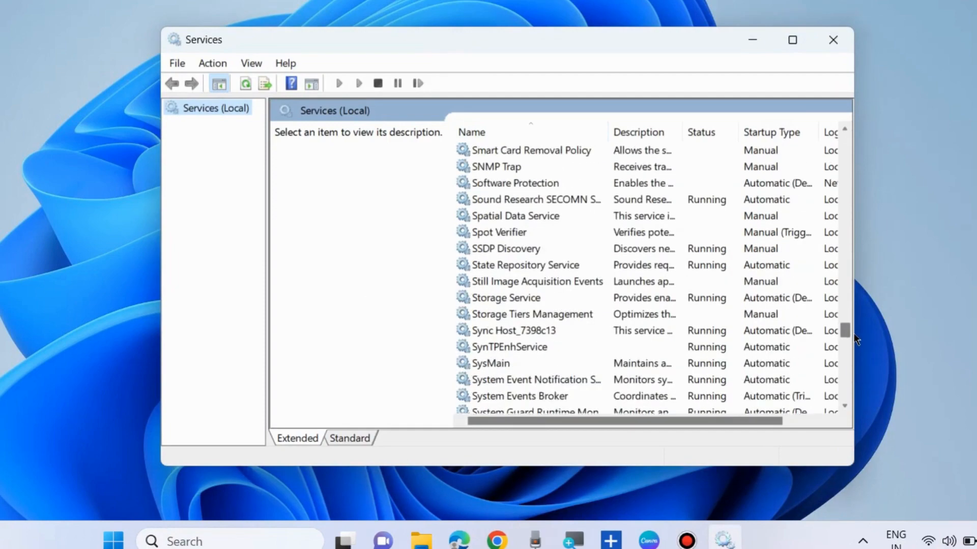
scroll("up", 3)
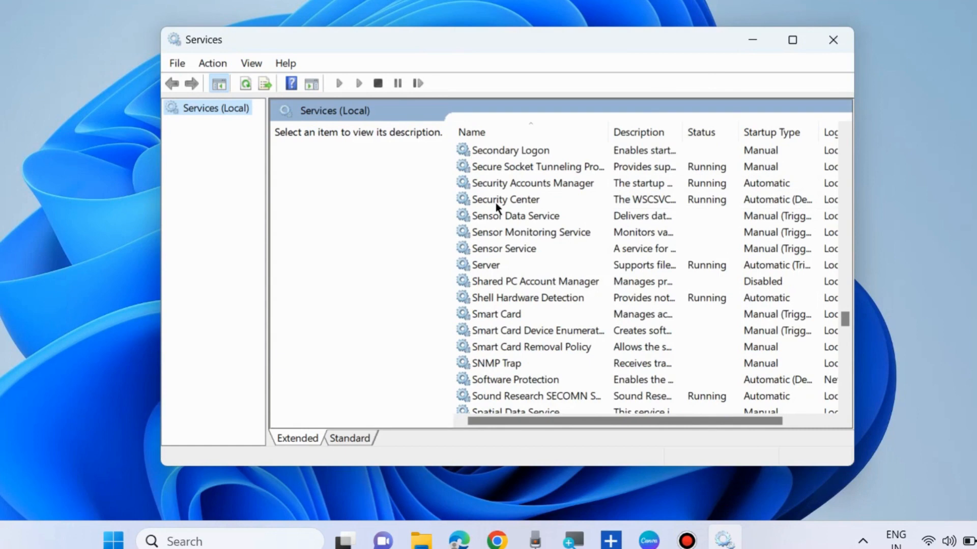
View Security Center's properties, its startup type locked at Automatic (Delayed Start)
double_click(506, 199)
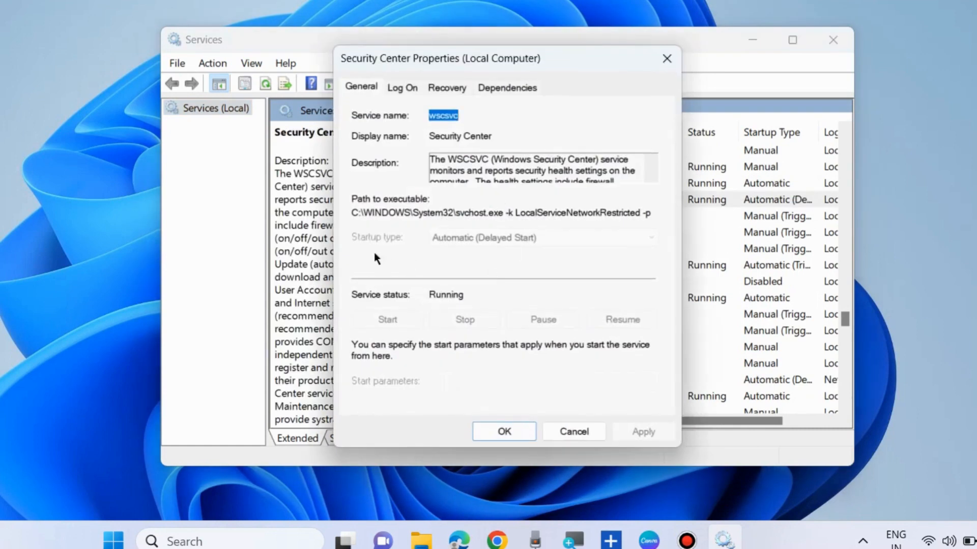
mouse_move(344, 232)
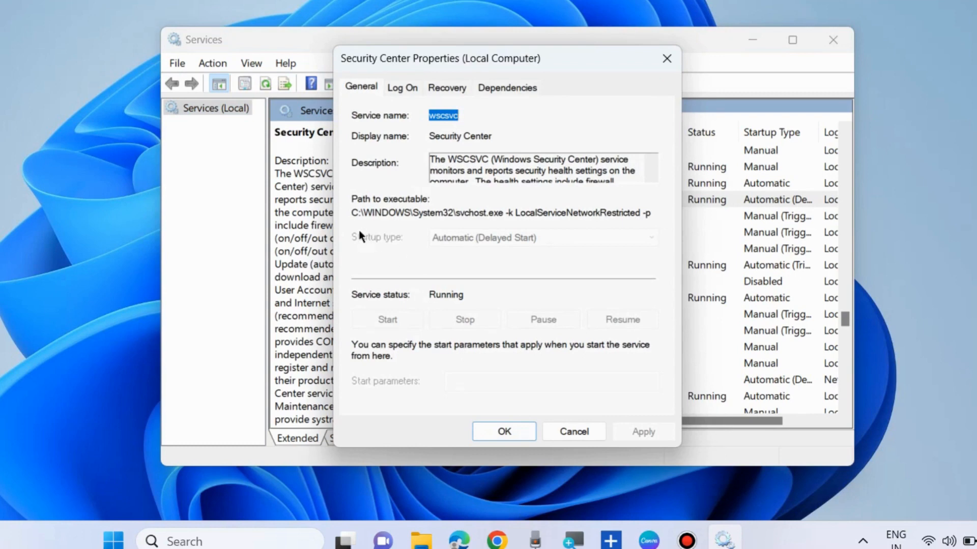
mouse_move(515, 250)
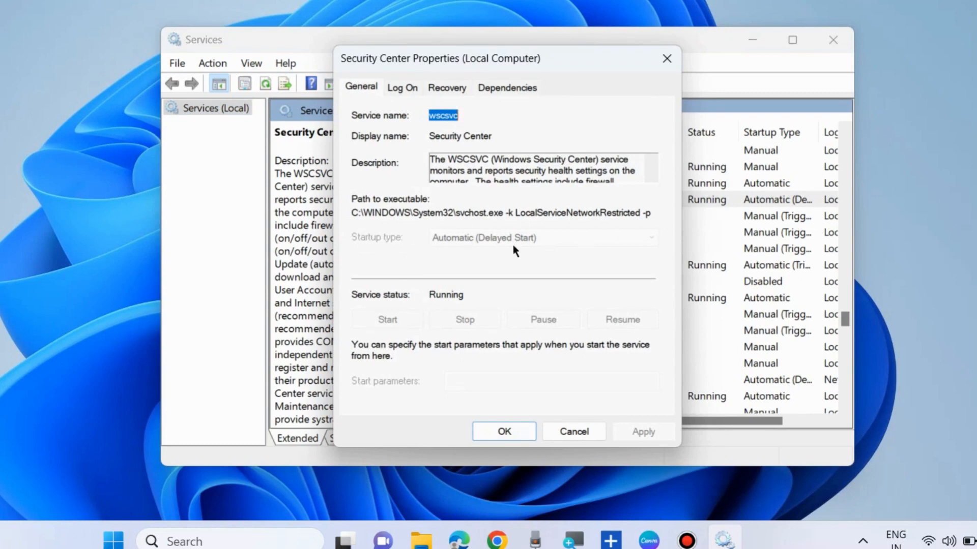
mouse_move(458, 247)
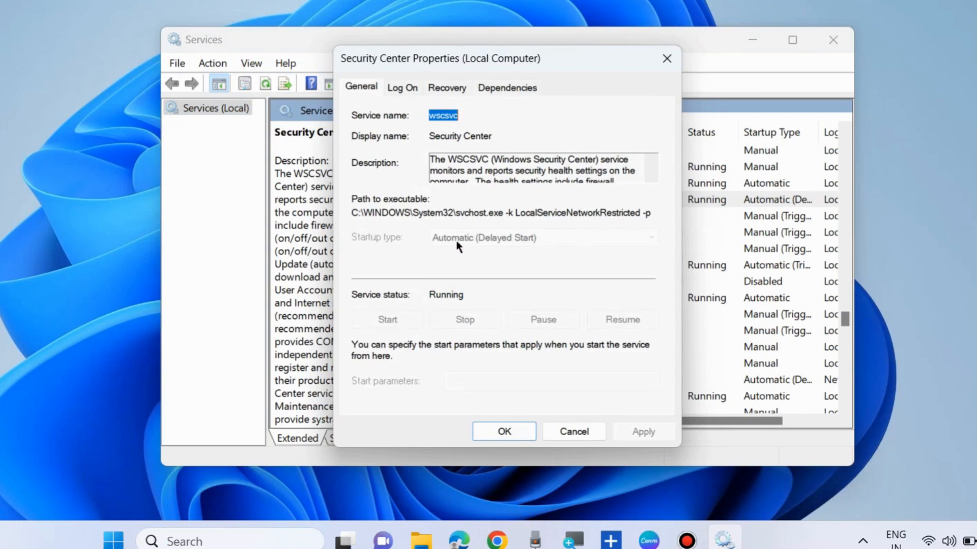
mouse_move(509, 462)
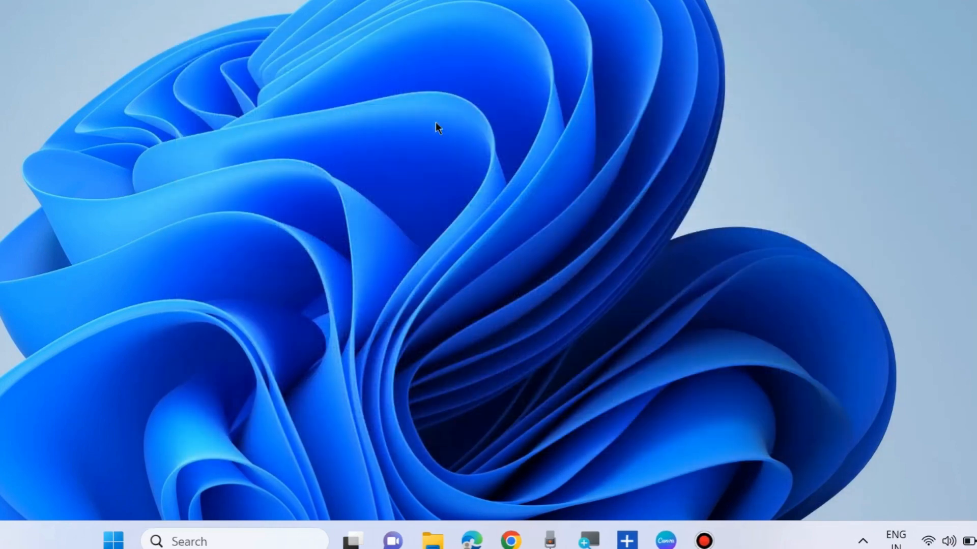
Refresh the desktop and search Windows for 'services' to find the Services app again
right_click(436, 127)
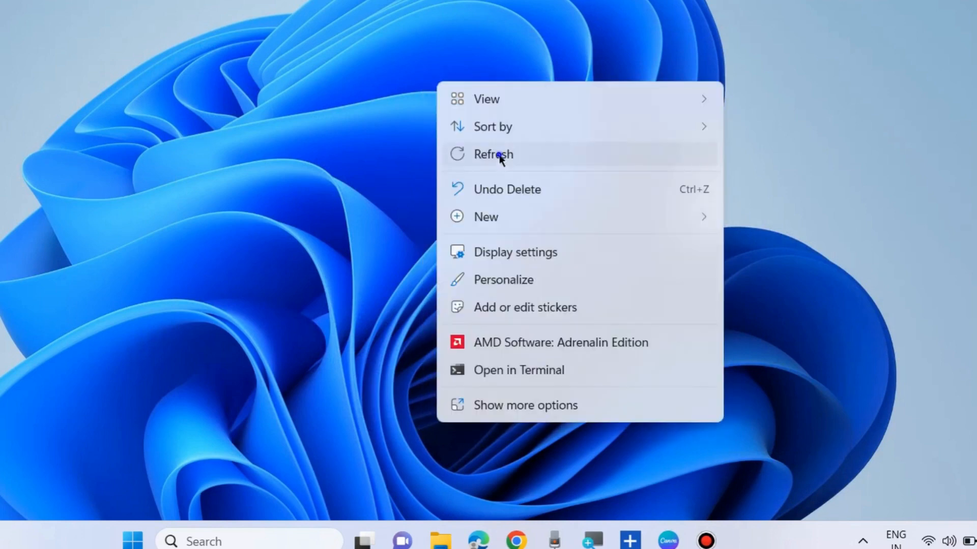
left_click(493, 154)
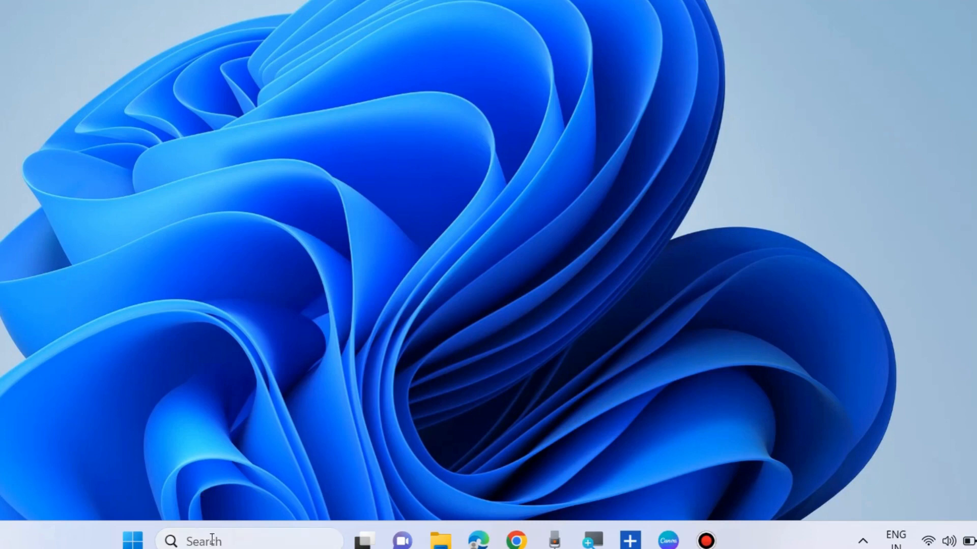
type("services")
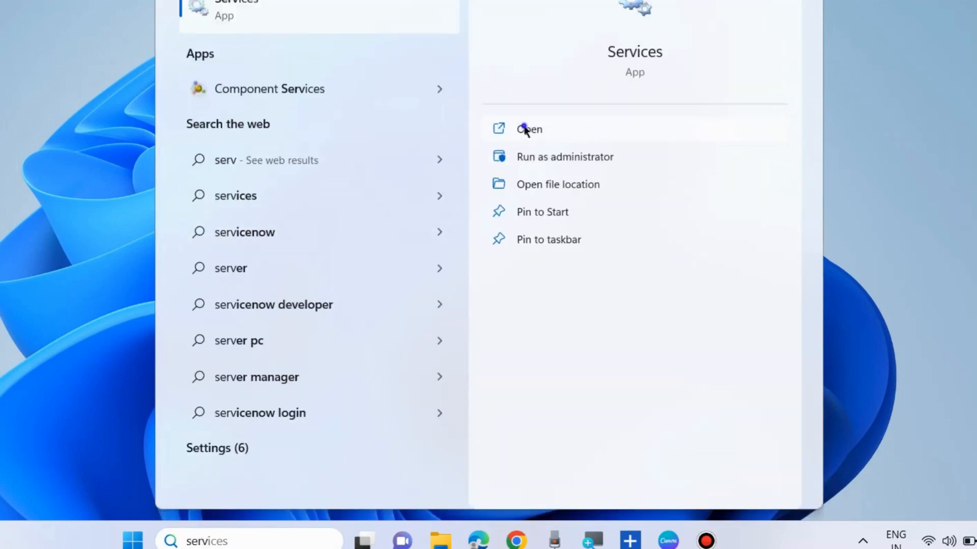
Launch Services, then stop and restart the HP Omen HSA Service and dismiss the progress window
left_click(528, 129)
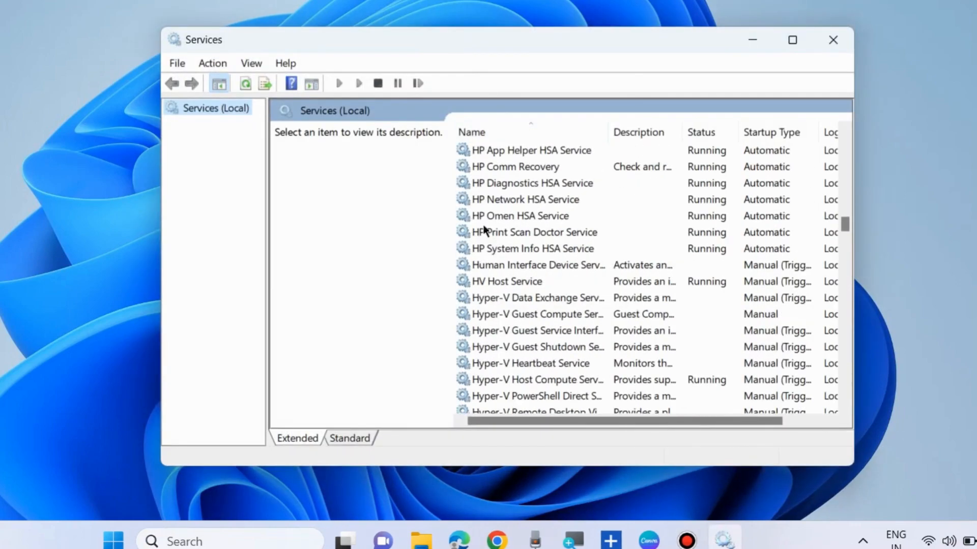
right_click(520, 216)
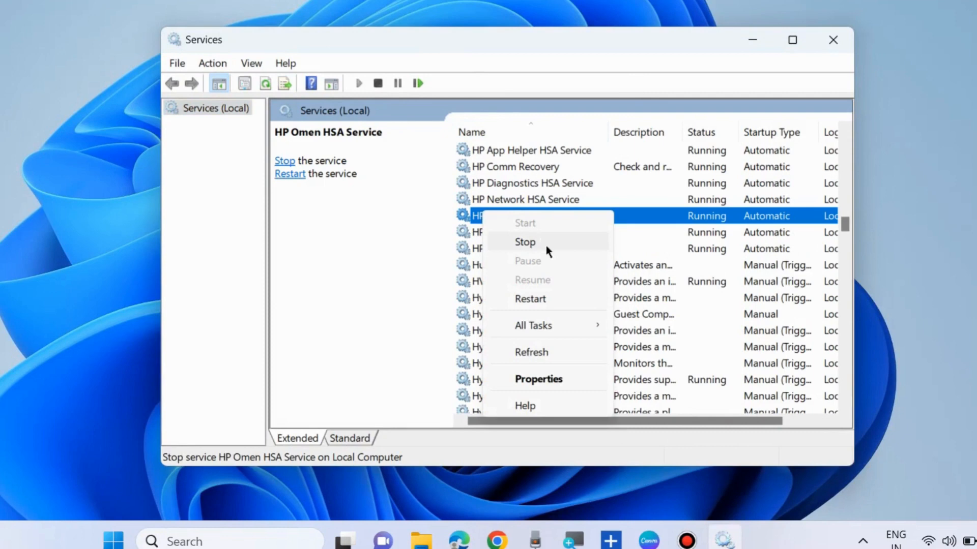
mouse_move(523, 248)
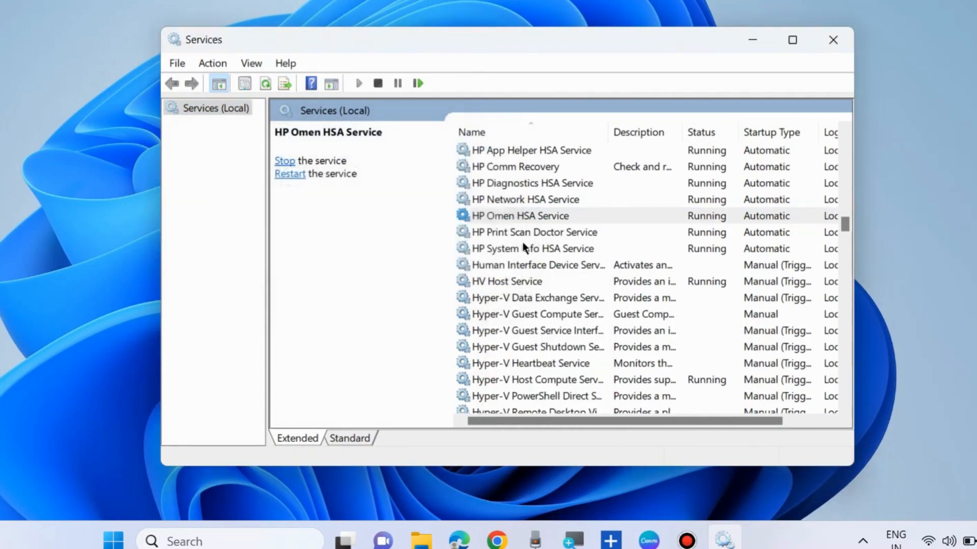
right_click(519, 216)
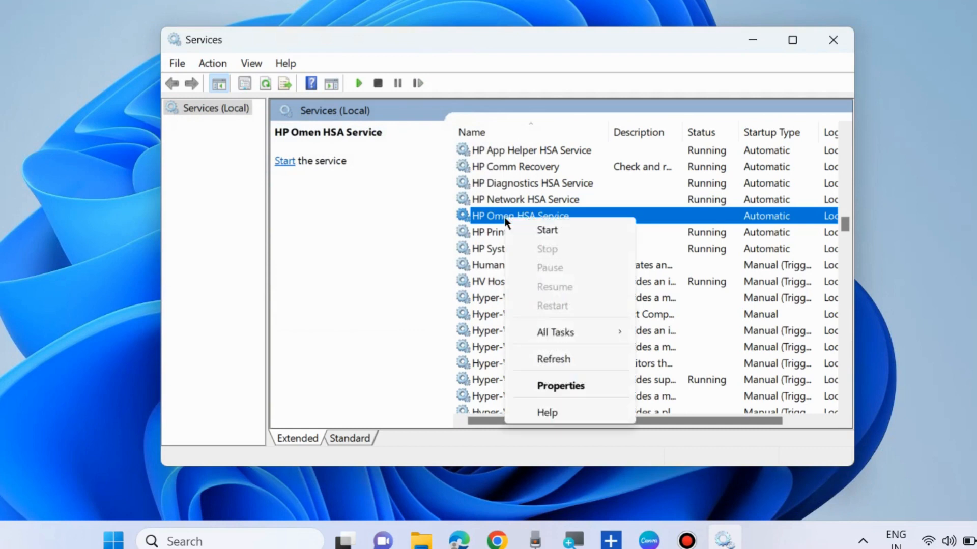
left_click(546, 230)
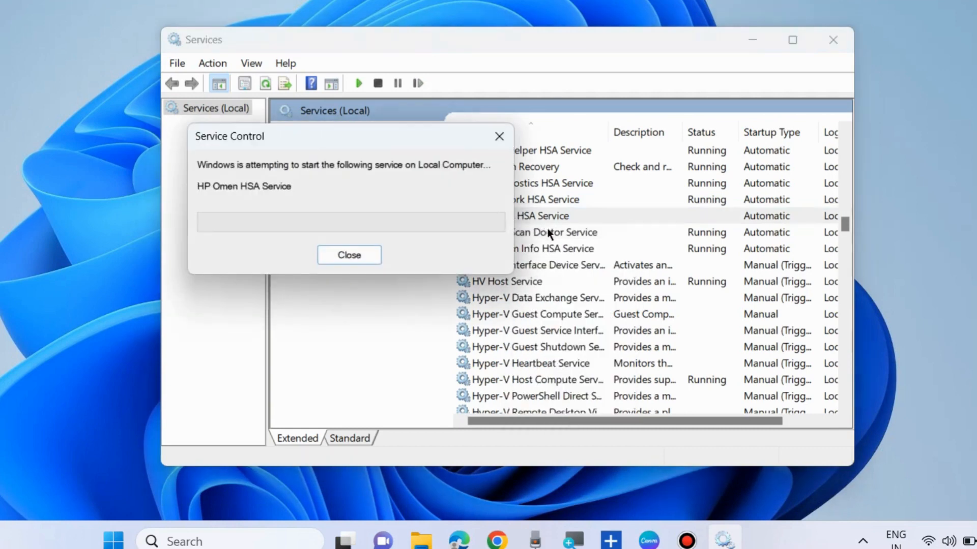
left_click(349, 255)
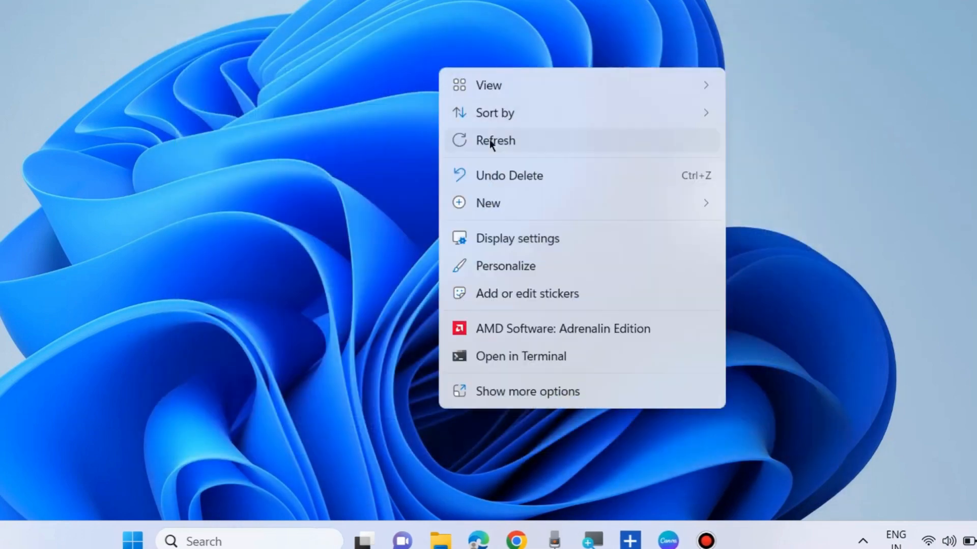
Refresh the desktop, search for 'services' and run Services as administrator
left_click(495, 140)
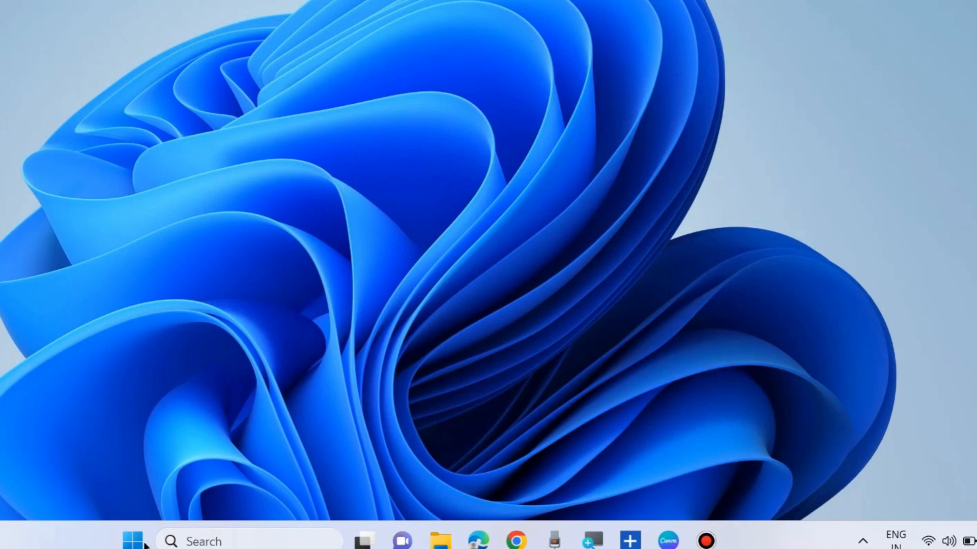
type("s")
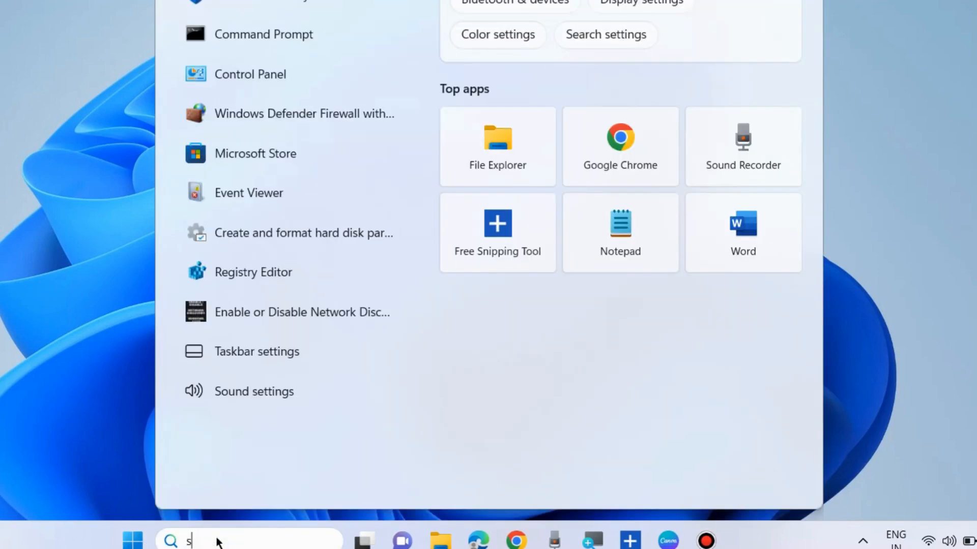
type("ervices")
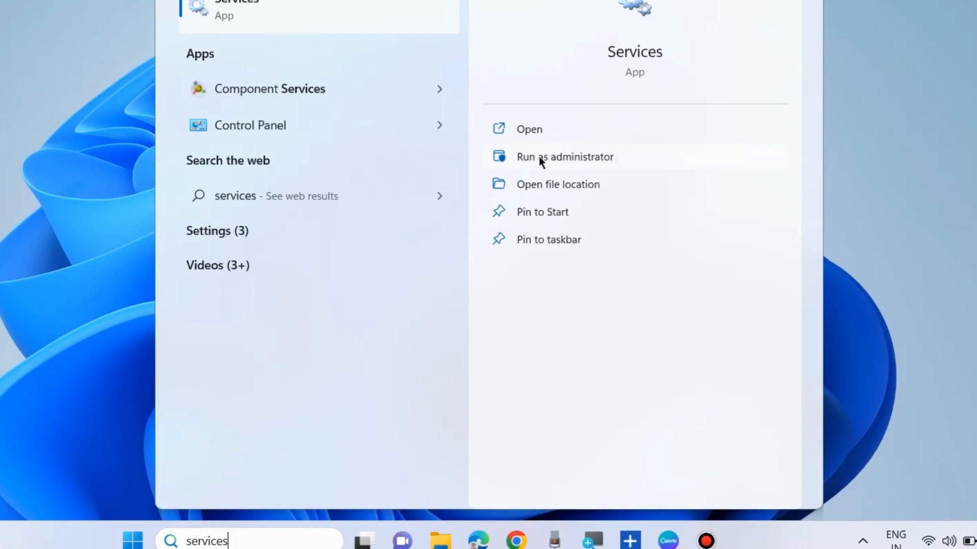
left_click(564, 156)
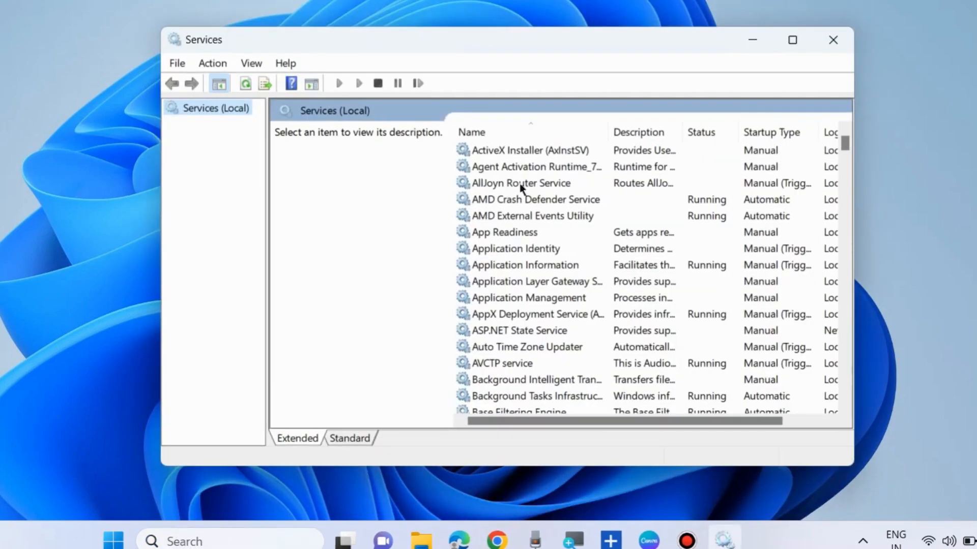
mouse_move(560, 233)
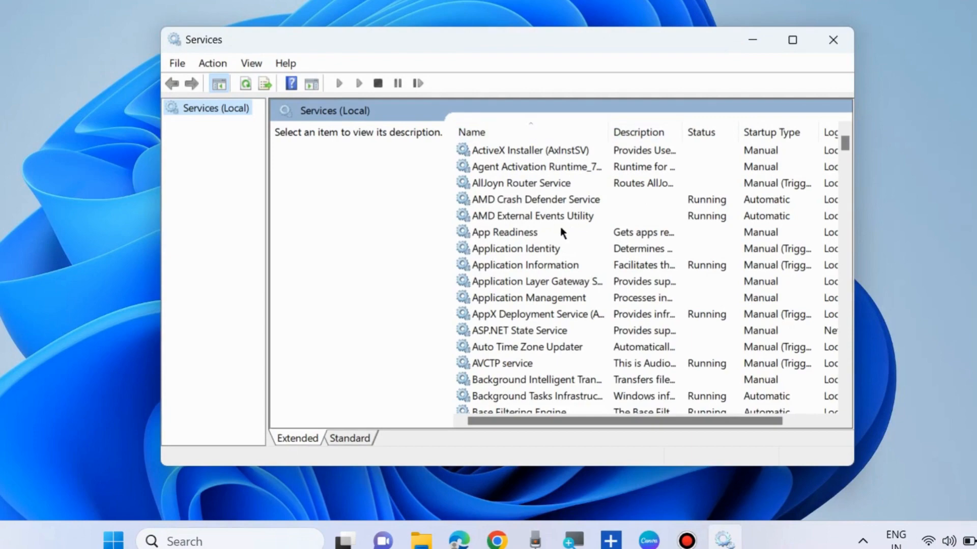
Locate Remote Registry in the elevated console and view its properties, startup type Disabled but editable
scroll("down", 3)
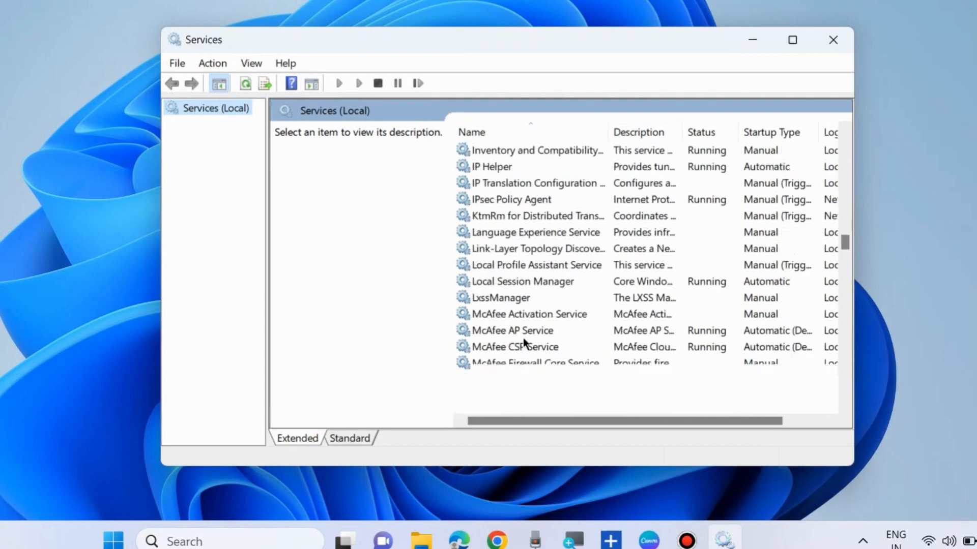
scroll("down", 3)
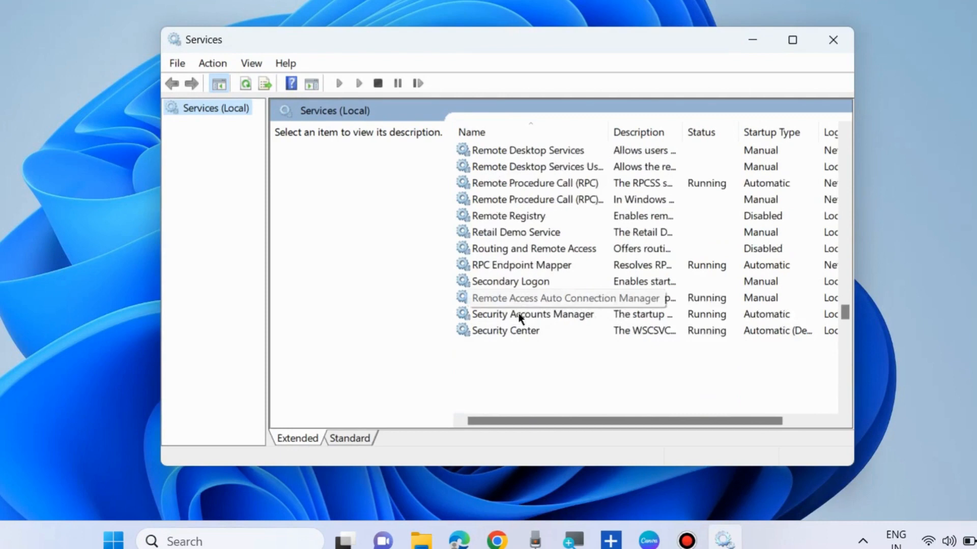
scroll("down", 3)
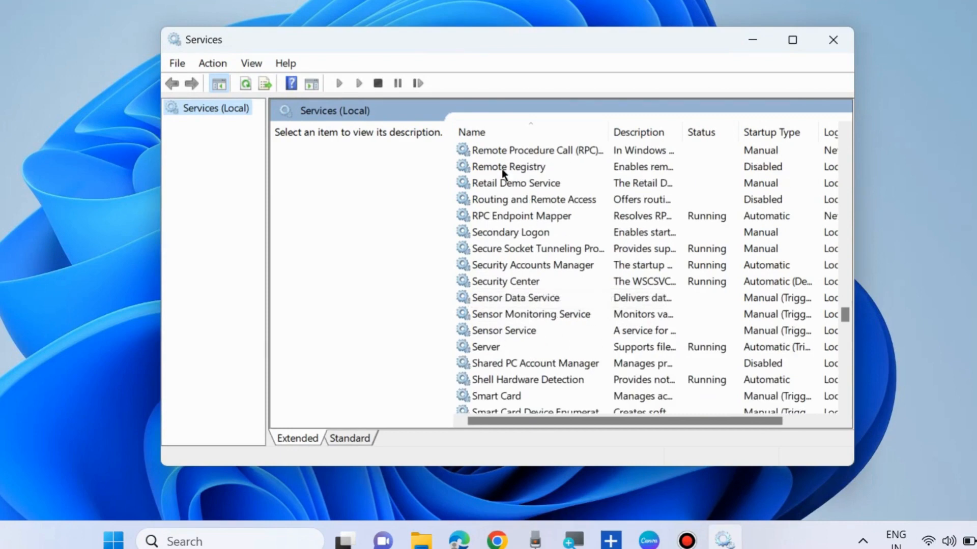
double_click(509, 166)
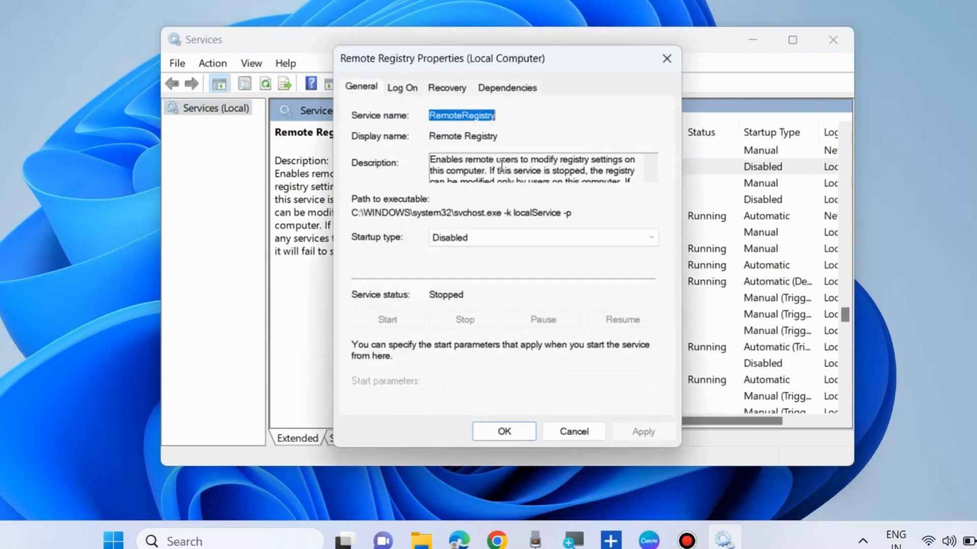